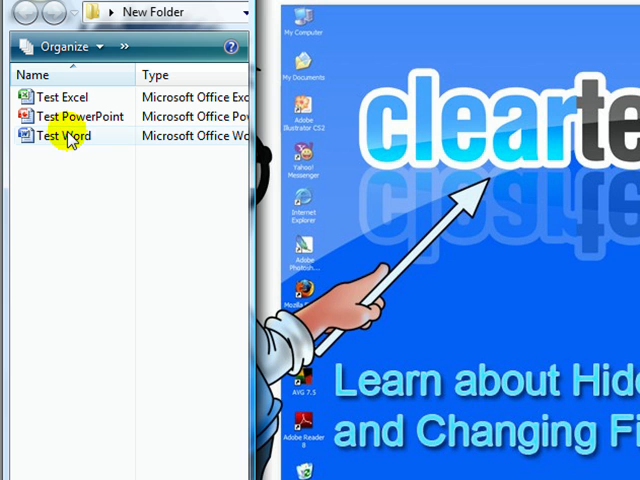
mouse_move(64, 135)
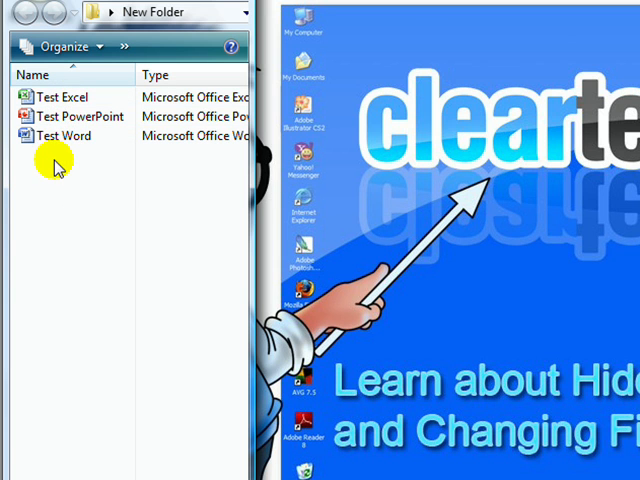
mouse_move(145, 140)
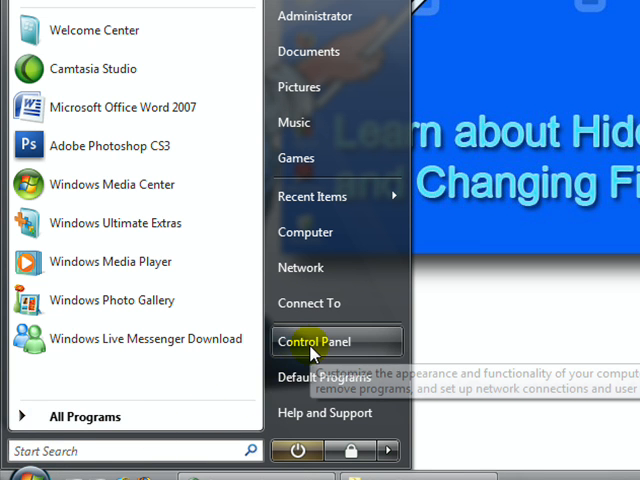
Open Control Panel from the Start menu and switch it to Classic View
click(315, 341)
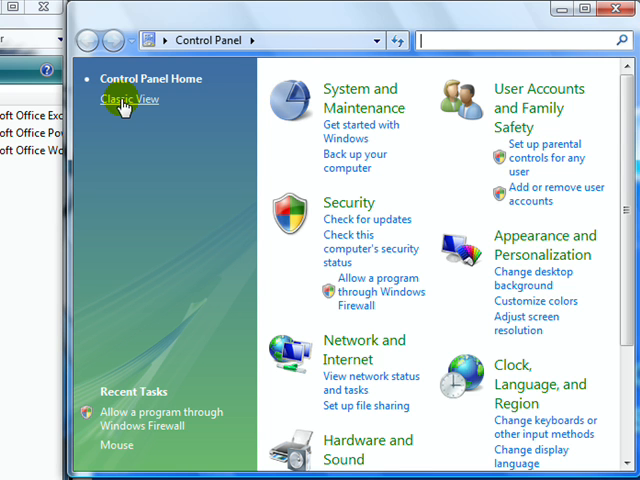
click(131, 98)
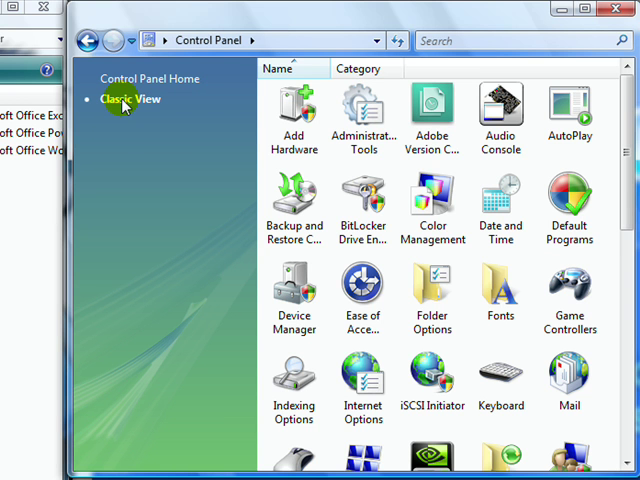
mouse_move(433, 300)
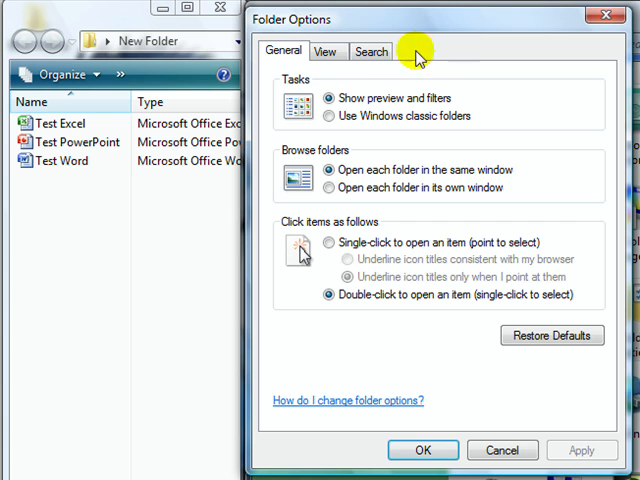
Open Folder Options from Control Panel, showing its View tab settings
click(329, 51)
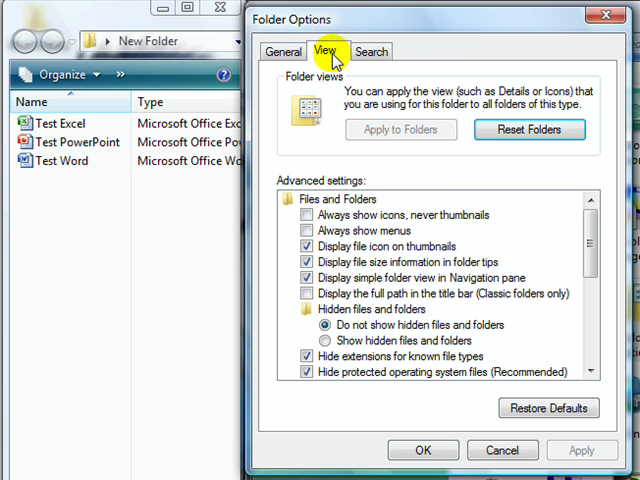
mouse_move(385, 315)
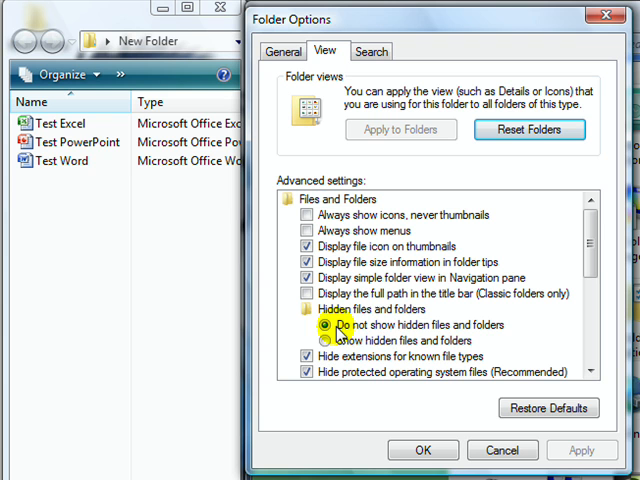
mouse_move(497, 332)
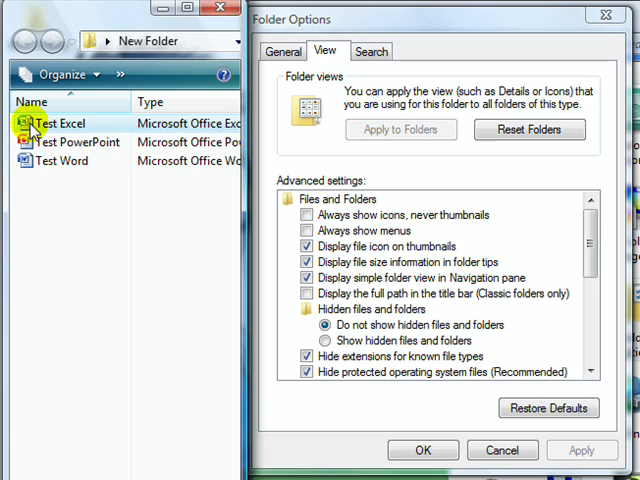
mouse_move(35, 123)
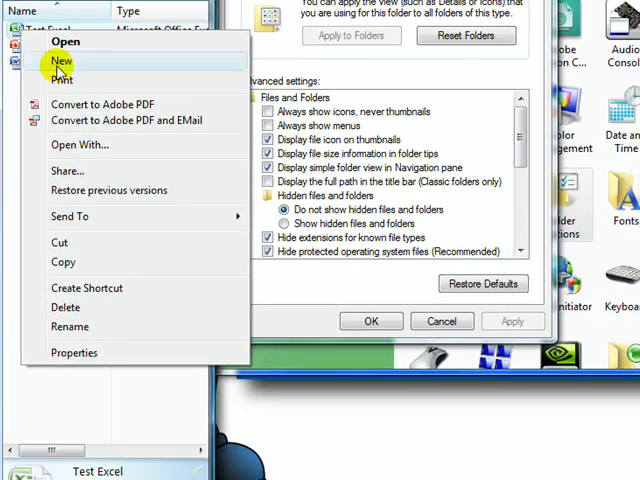
mouse_move(73, 351)
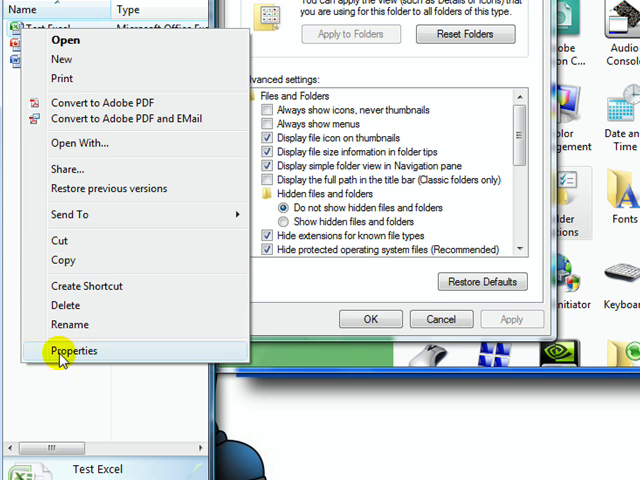
Set the Hidden attribute on Test Excel in its Properties and apply it
click(72, 351)
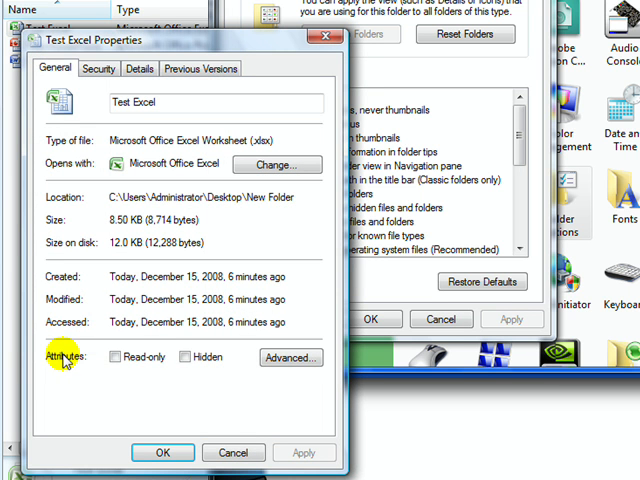
mouse_move(107, 363)
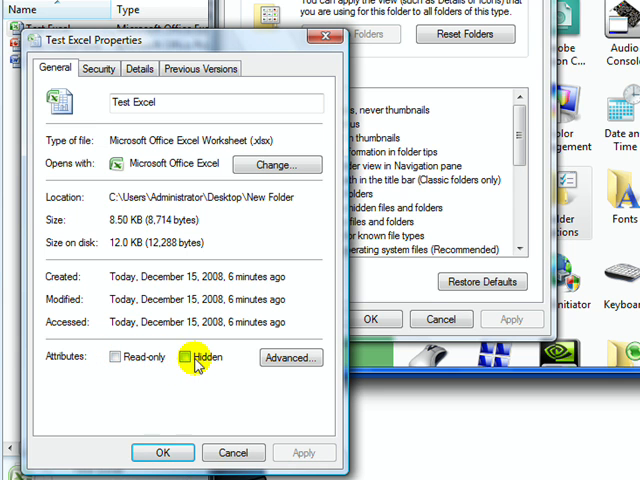
click(184, 357)
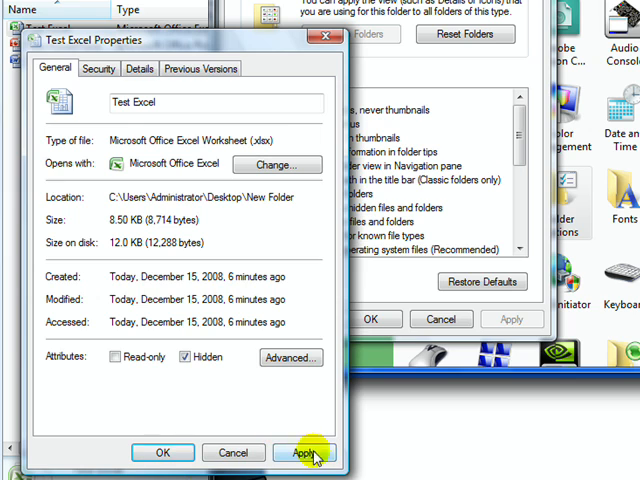
click(305, 452)
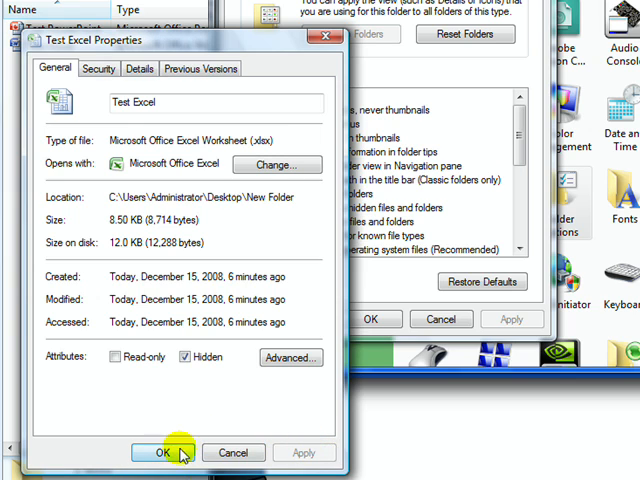
click(161, 452)
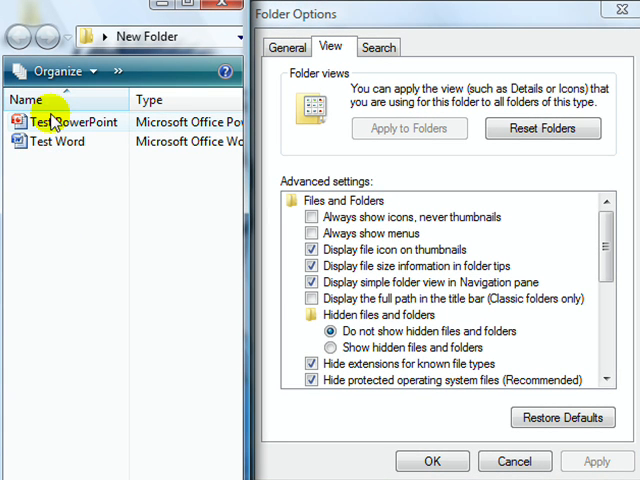
mouse_move(42, 188)
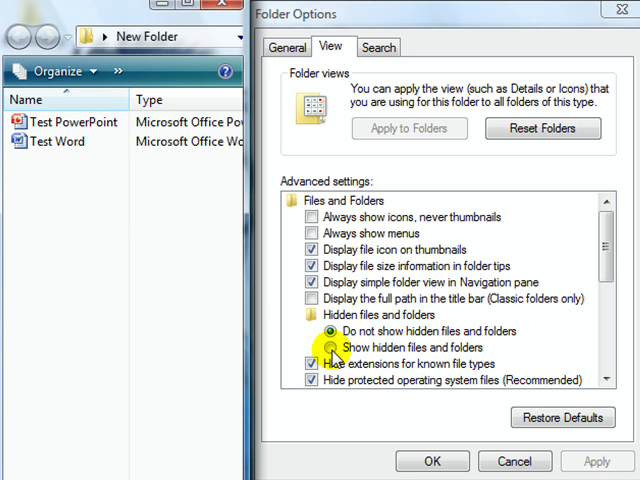
Enable 'Show hidden files and folders' so Test Excel reappears in New Folder
click(330, 347)
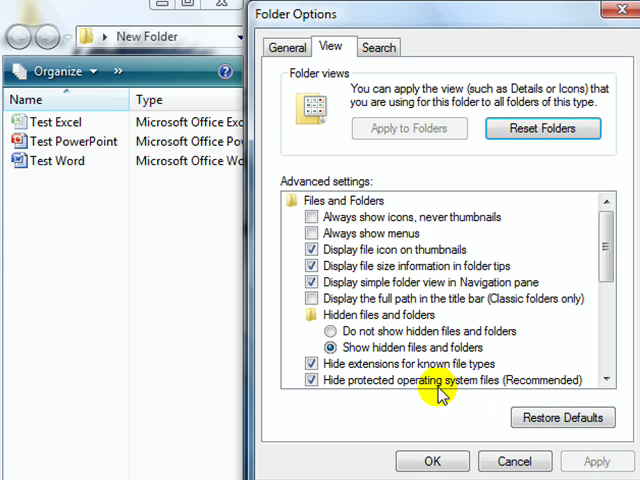
click(52, 121)
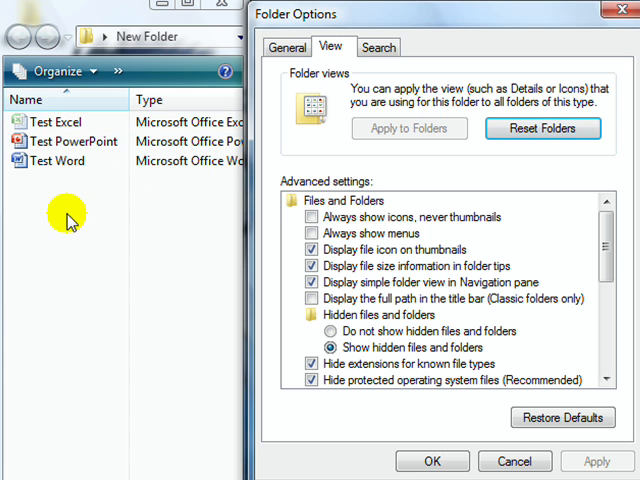
click(55, 121)
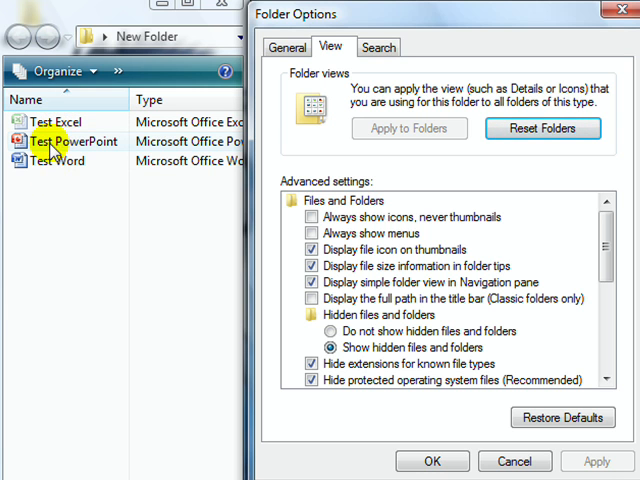
click(55, 121)
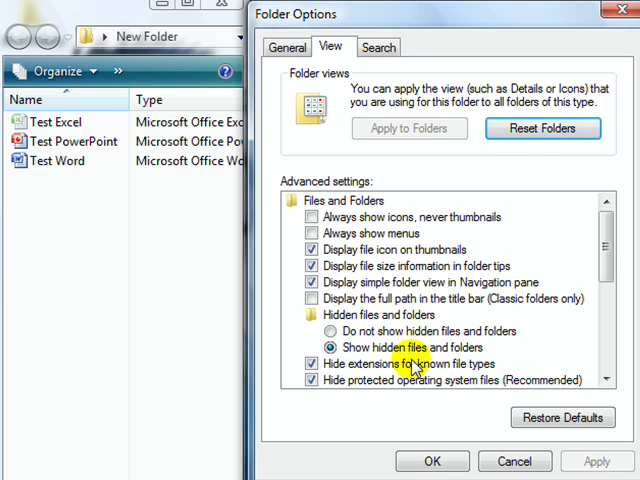
mouse_move(135, 295)
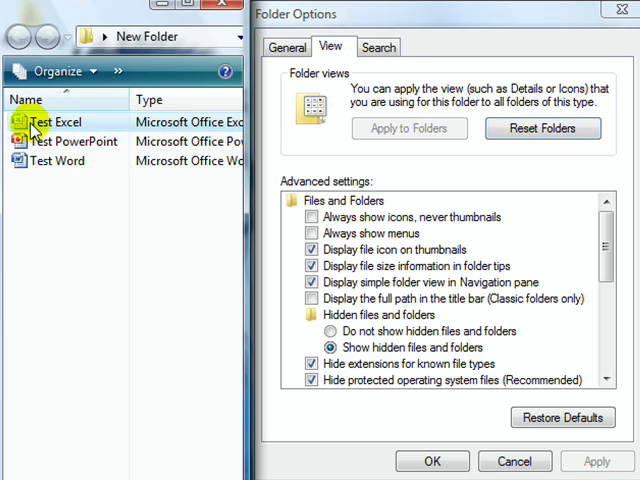
Switch back to 'Do not show hidden files and folders' and apply the setting
right_click(55, 122)
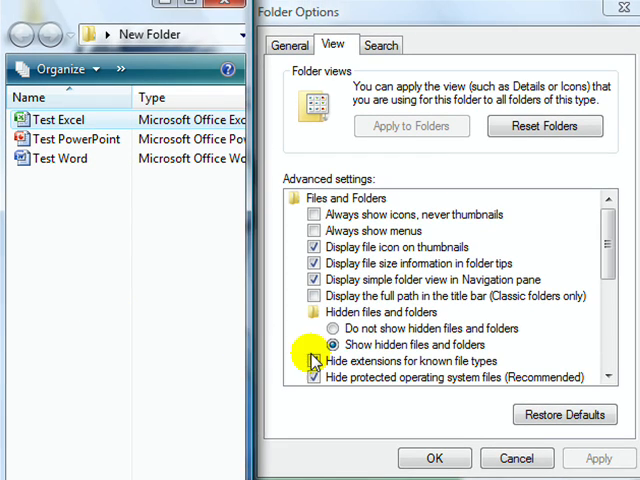
click(327, 328)
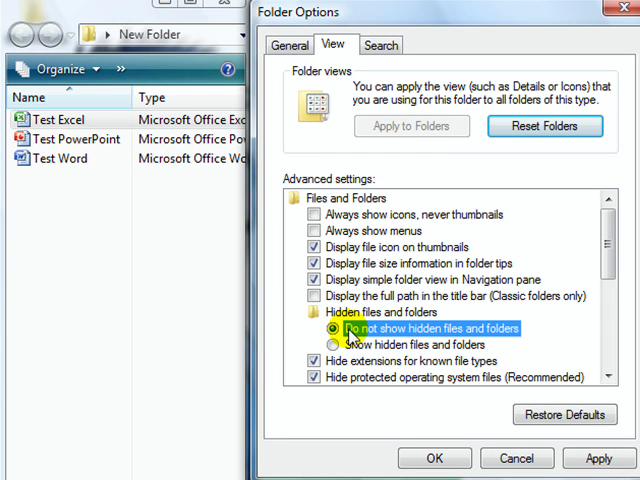
mouse_move(443, 357)
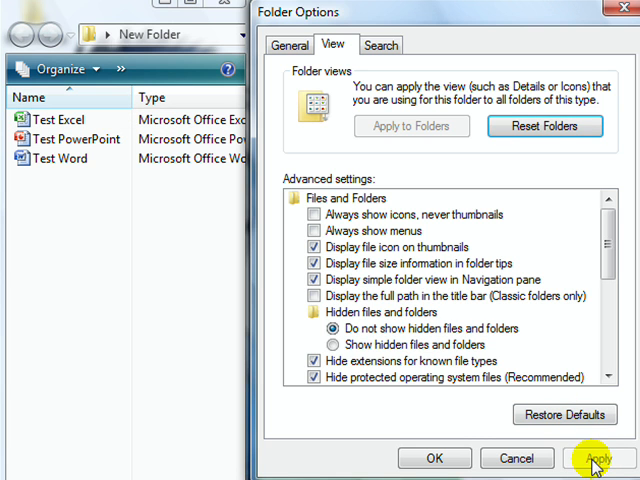
click(598, 458)
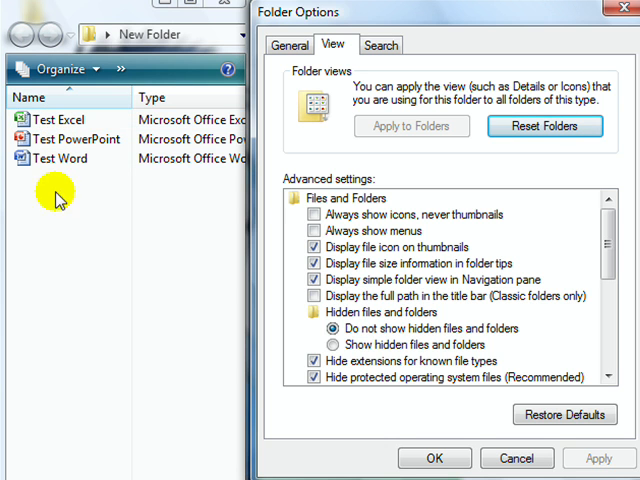
scroll(down, 3)
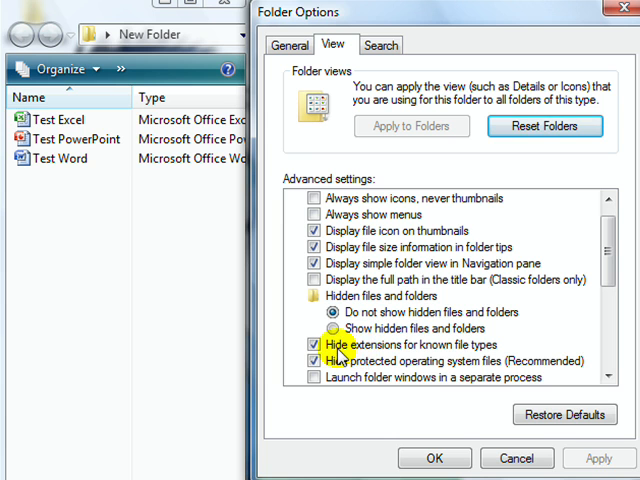
Show extensions like .xlsx and .docx, widen the Name column, then hide extensions again
click(312, 344)
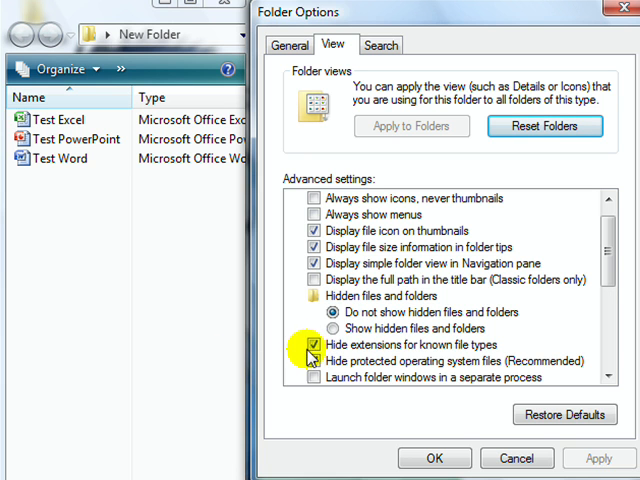
click(310, 344)
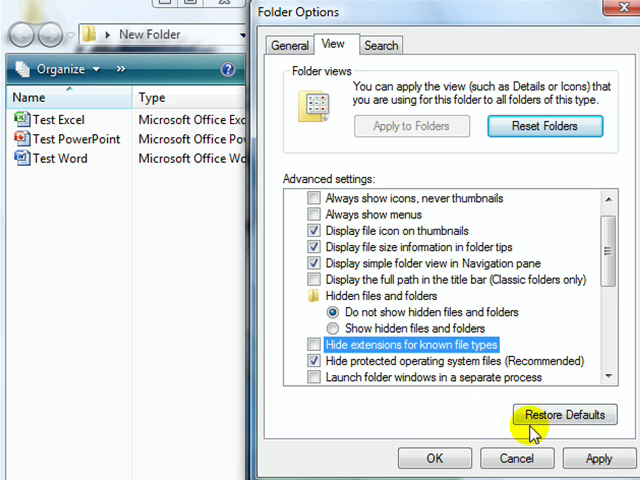
click(597, 459)
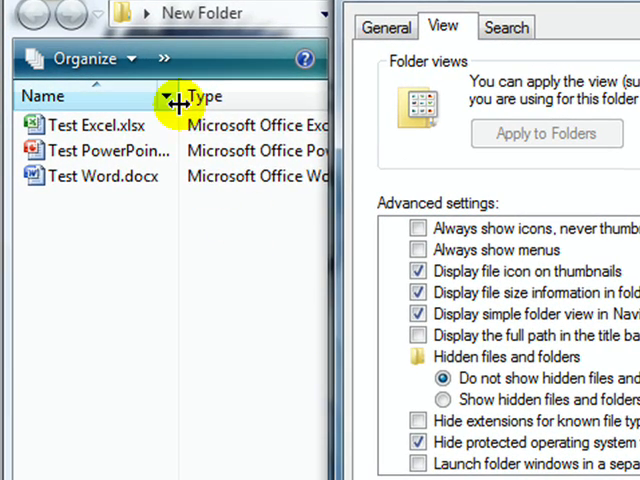
drag(180, 96, 230, 96)
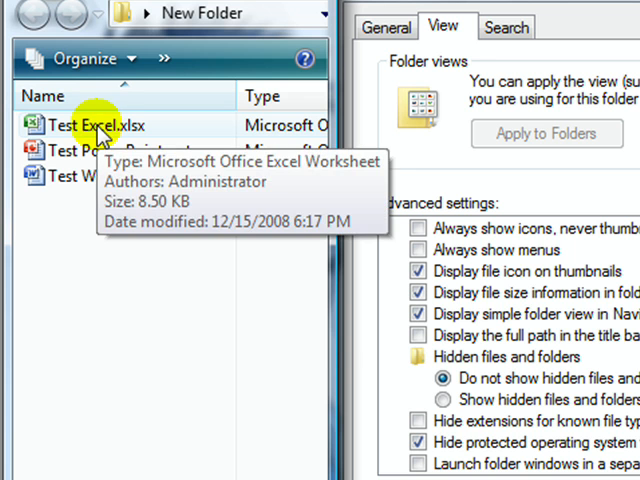
mouse_move(90, 185)
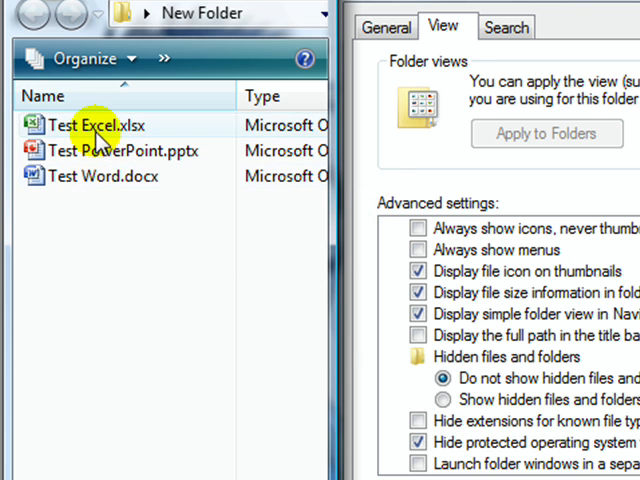
double_click(80, 124)
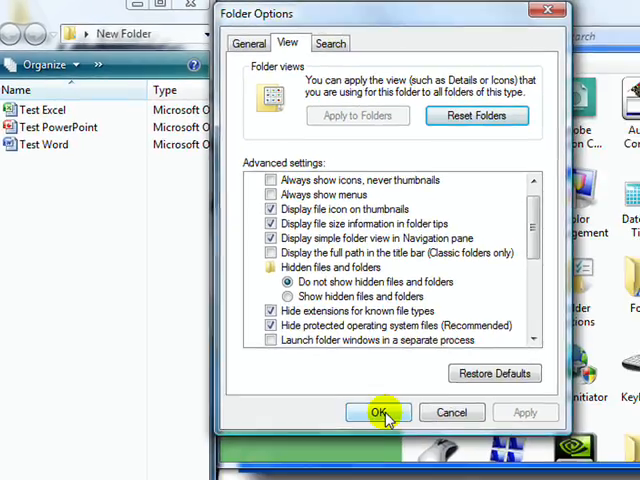
Confirm Folder Options with OK, leaving three extensionless files in New Folder
click(377, 412)
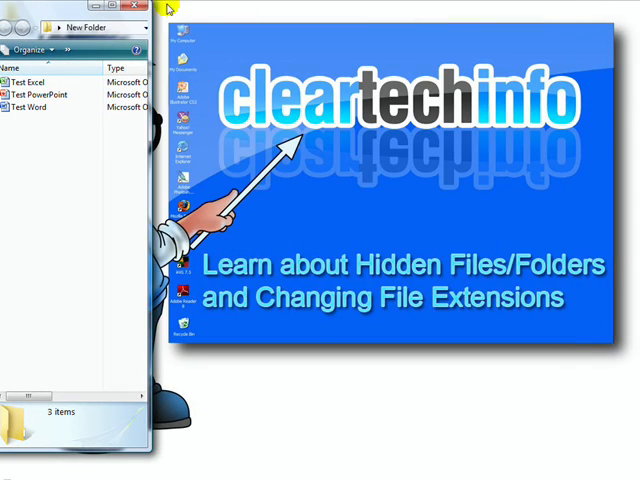
mouse_move(135, 8)
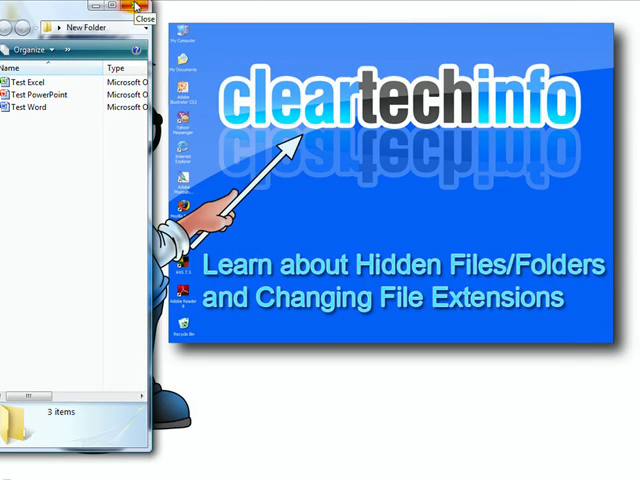